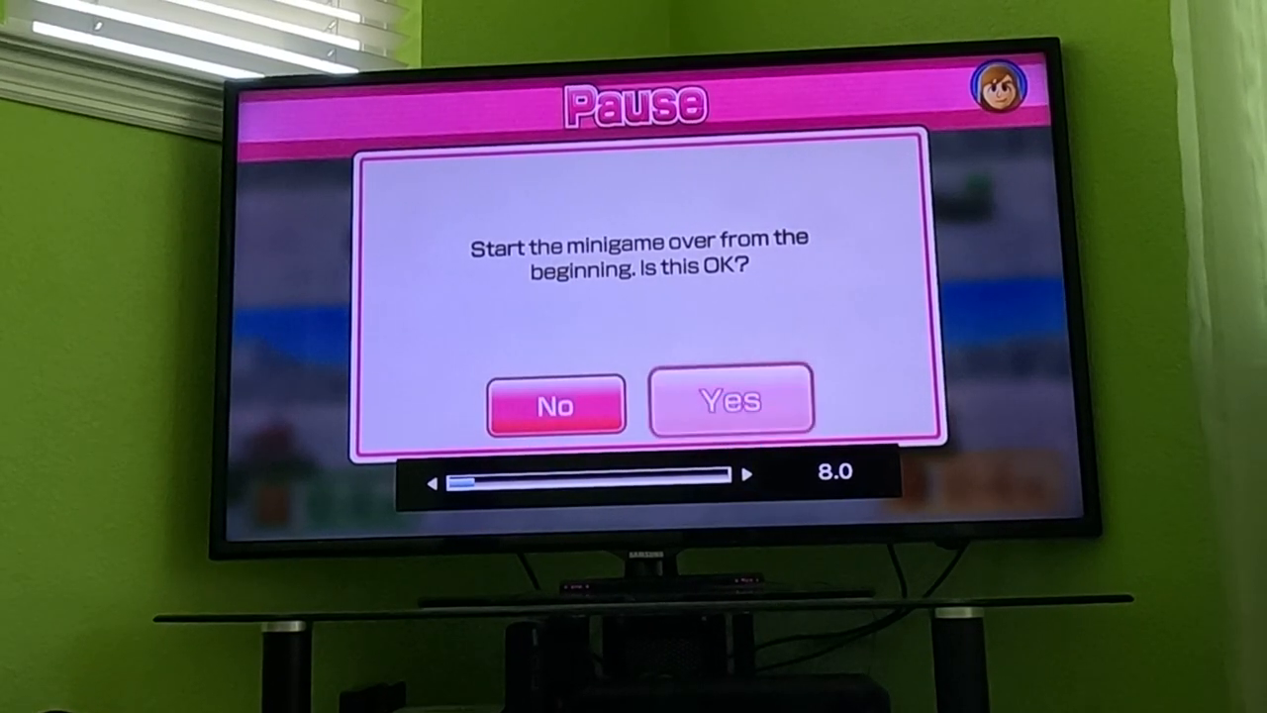
left_click(729, 400)
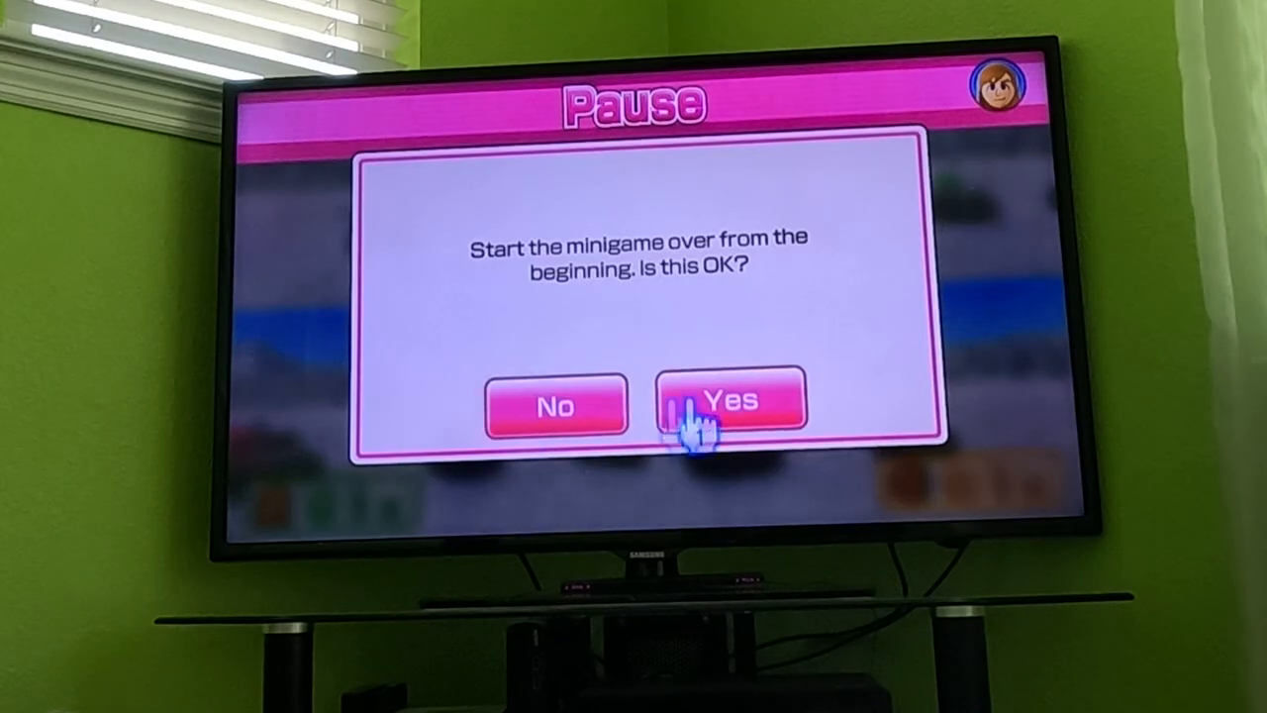
left_click(729, 400)
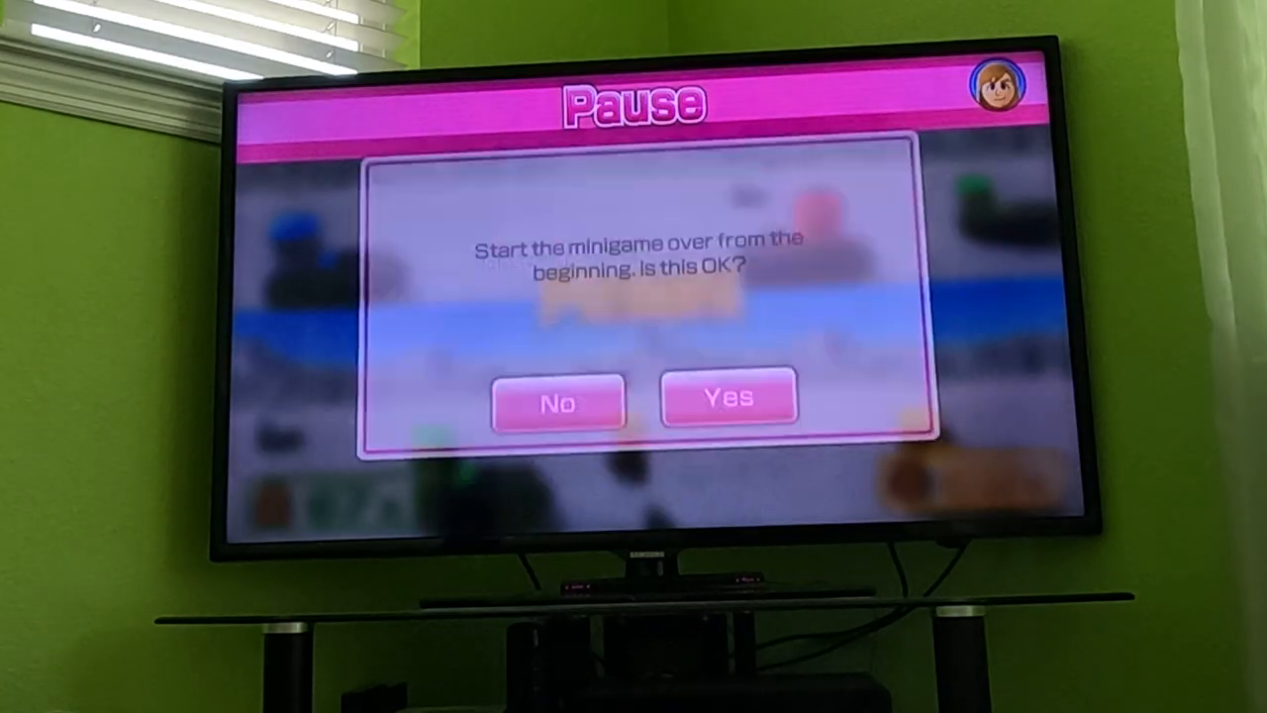
left_click(728, 400)
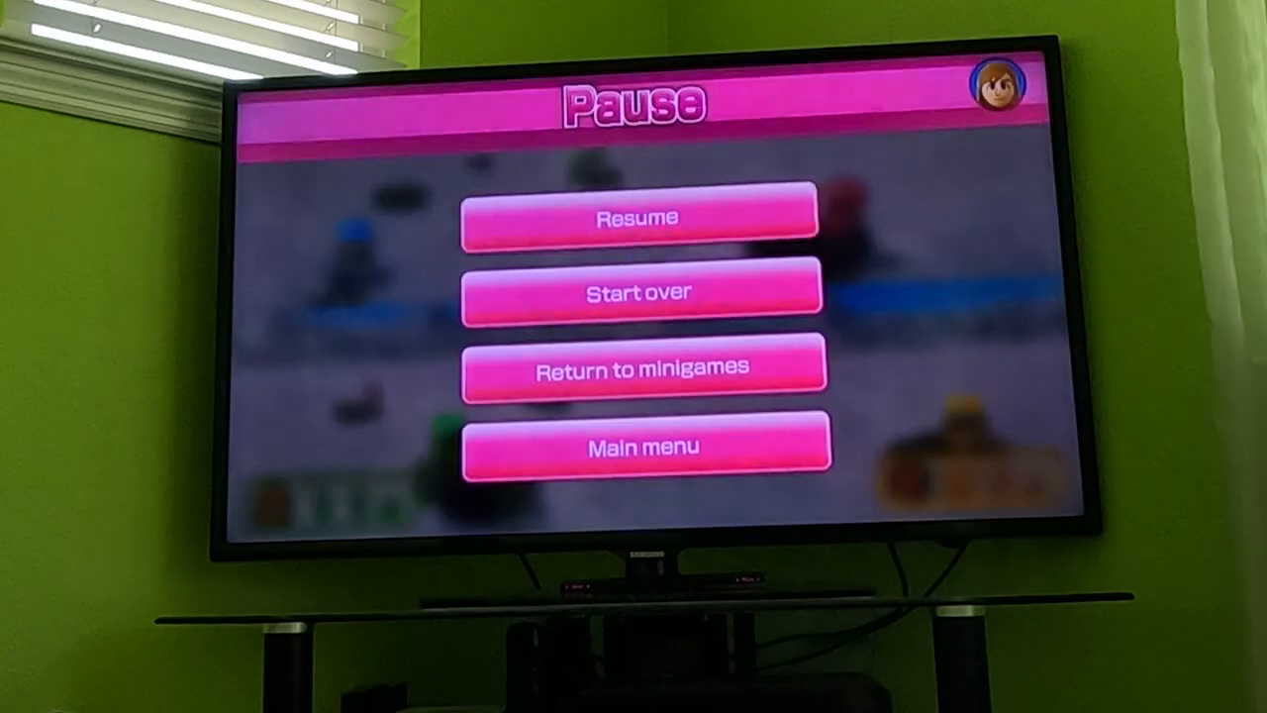
left_click(640, 216)
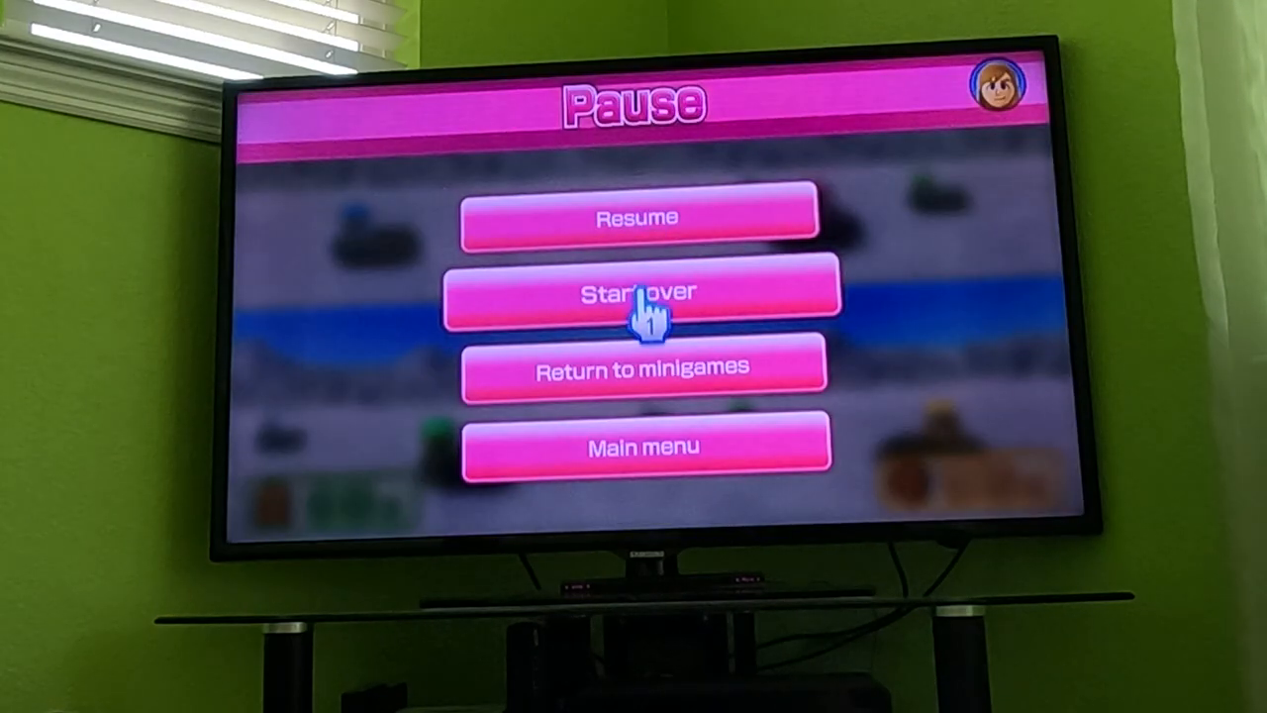
left_click(645, 293)
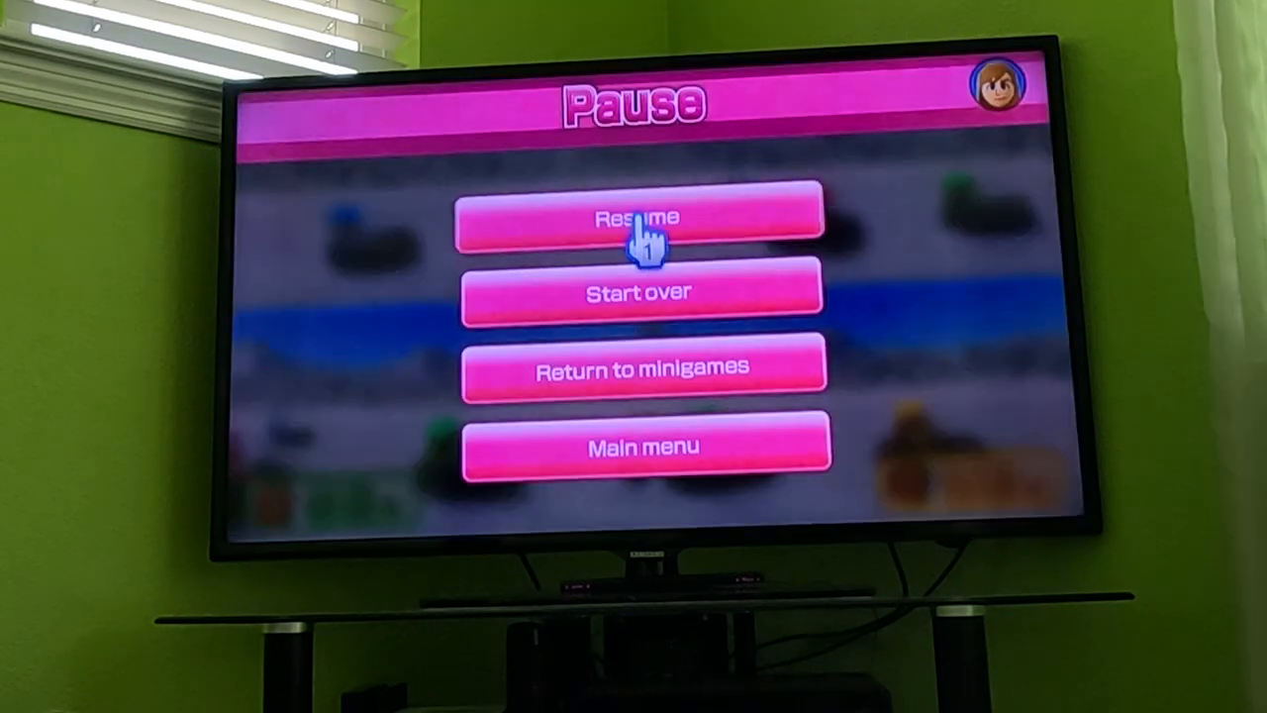
left_click(641, 216)
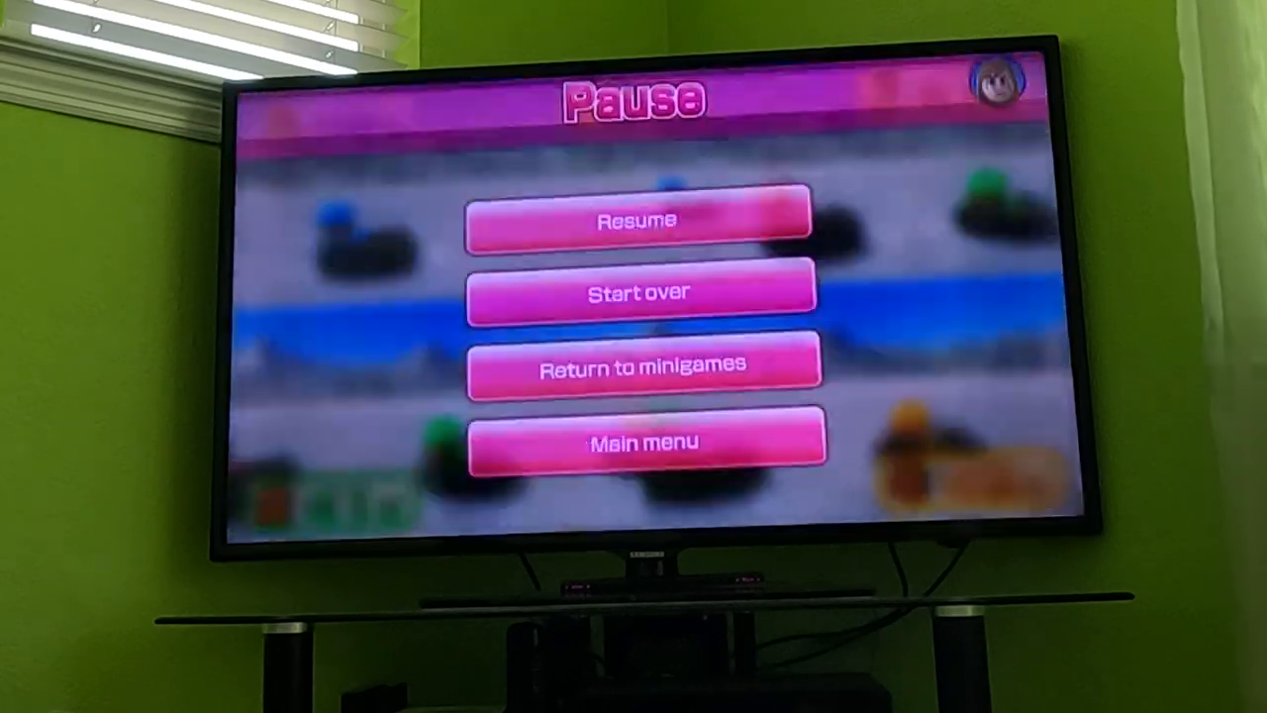
left_click(639, 219)
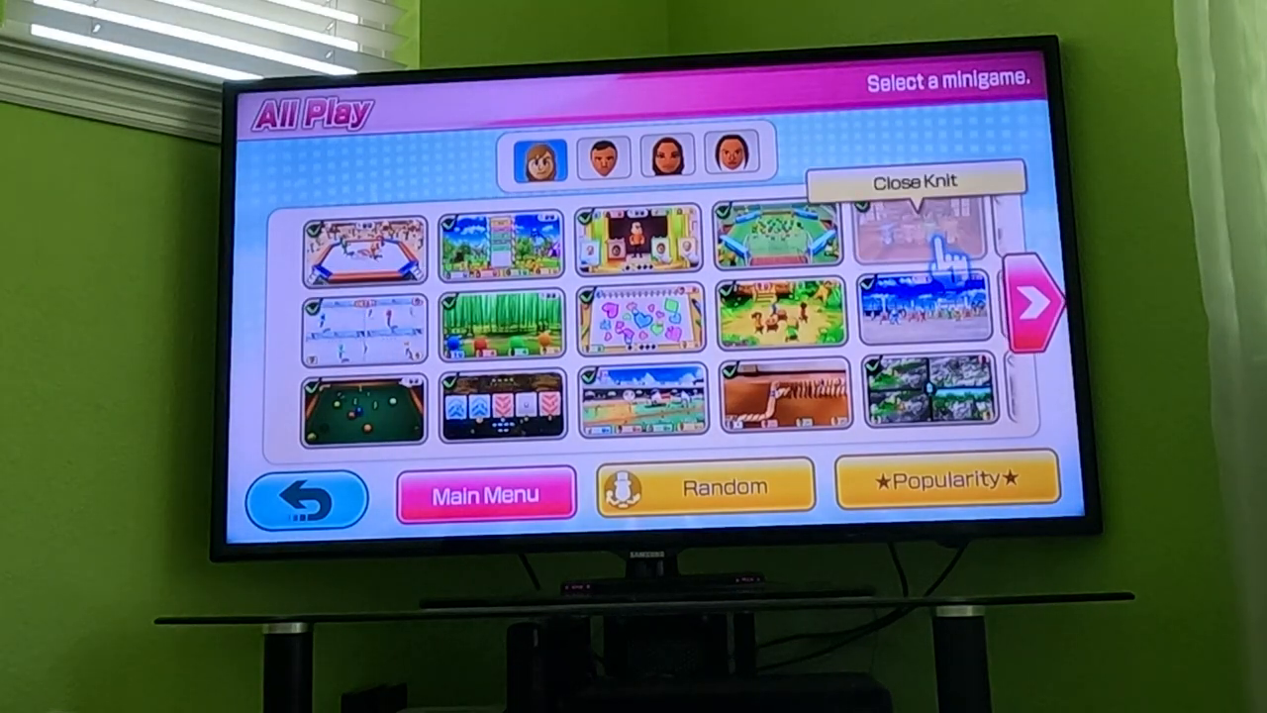
left_click(920, 243)
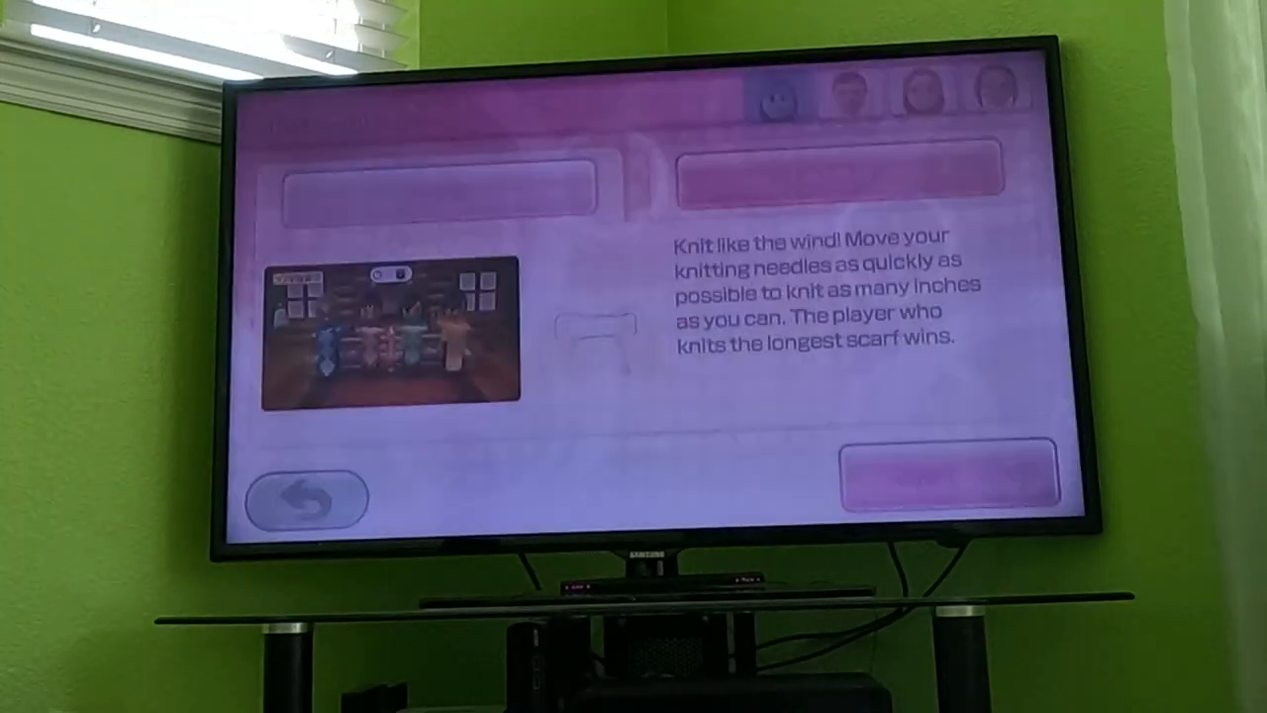